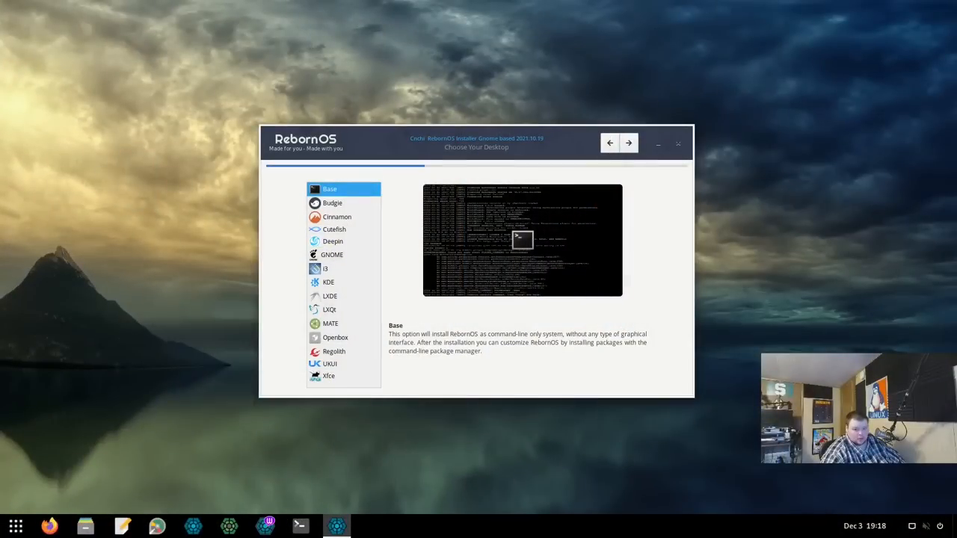
{"action": "mouse_move", "coordinate": [750, 320]}
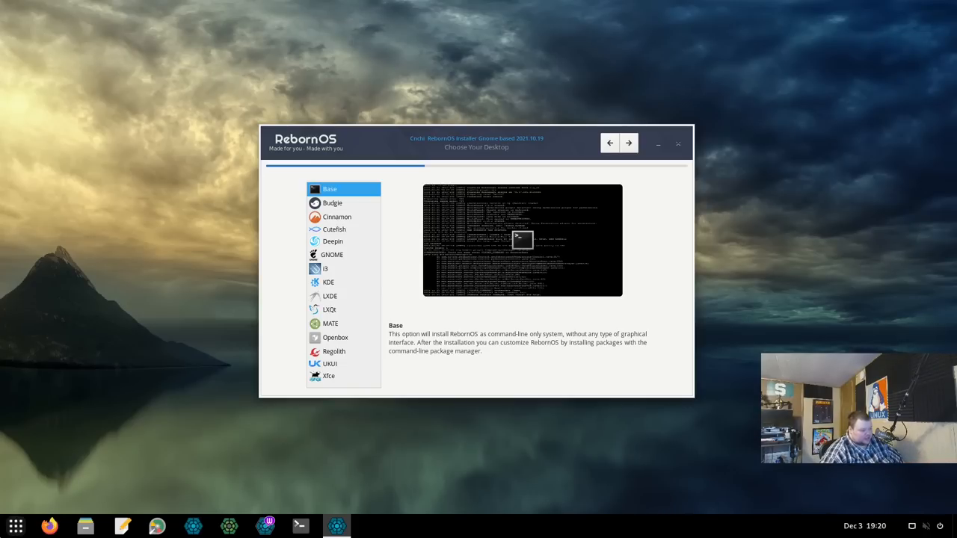
Step: Advance to the GNOME Feature Selection page and scroll through its optional package toggles
{"action": "left_click", "coordinate": [15, 527]}
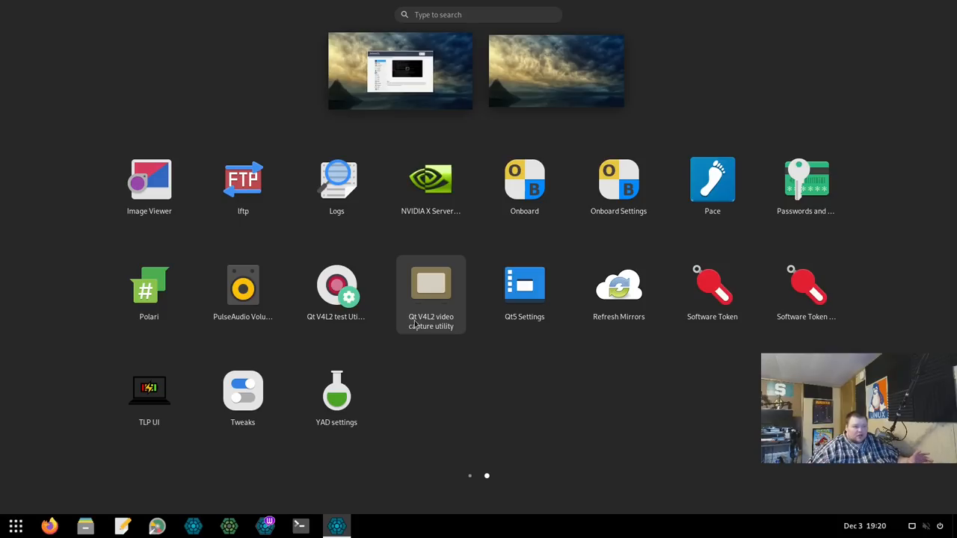
{"action": "mouse_move", "coordinate": [331, 447]}
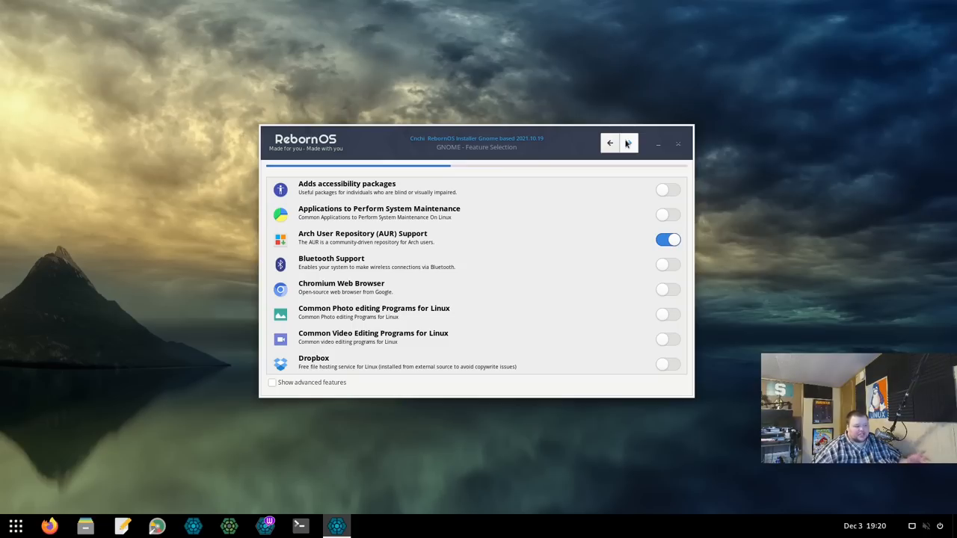
{"action": "mouse_move", "coordinate": [640, 149]}
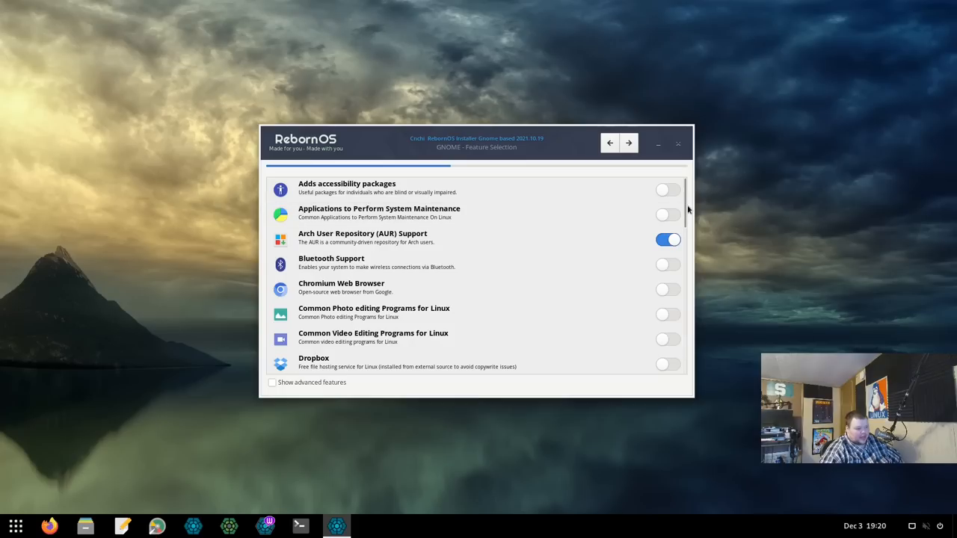
{"action": "scroll", "scroll_direction": "down", "scroll_amount": 3}
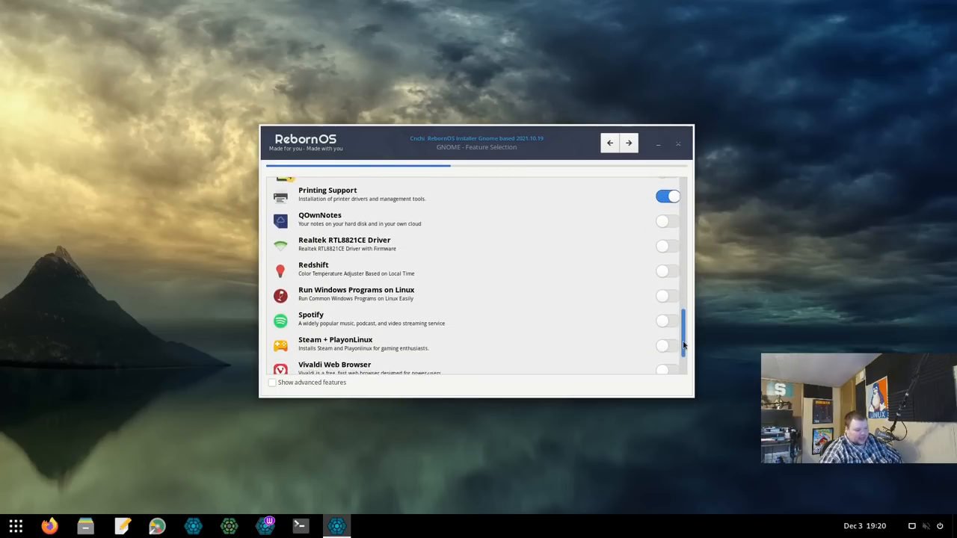
{"action": "scroll", "scroll_direction": "down", "scroll_amount": 3}
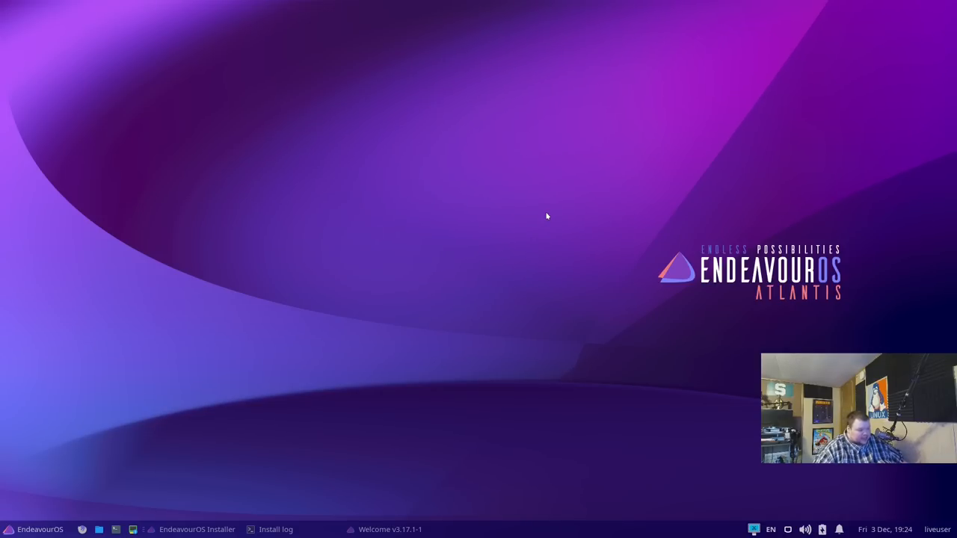
{"action": "mouse_move", "coordinate": [393, 50]}
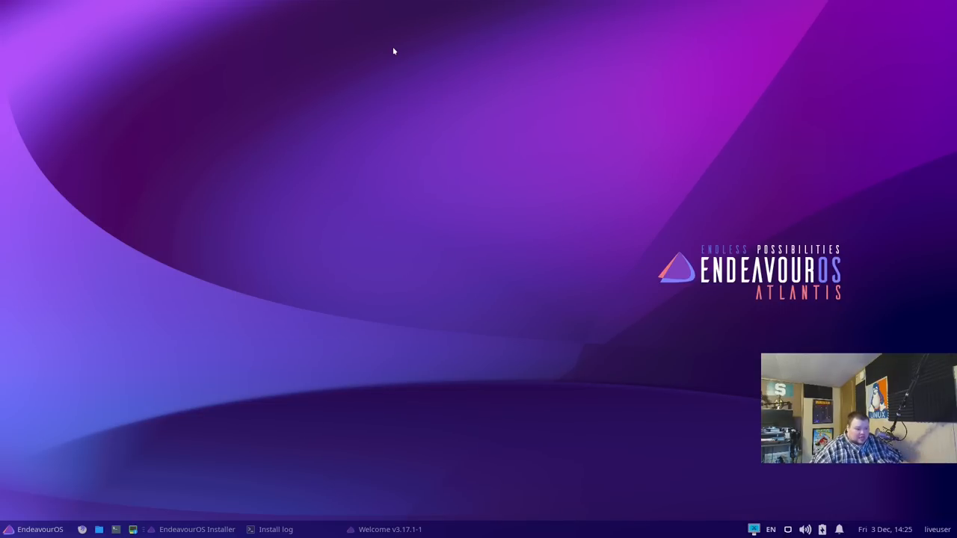
{"action": "mouse_move", "coordinate": [12, 516]}
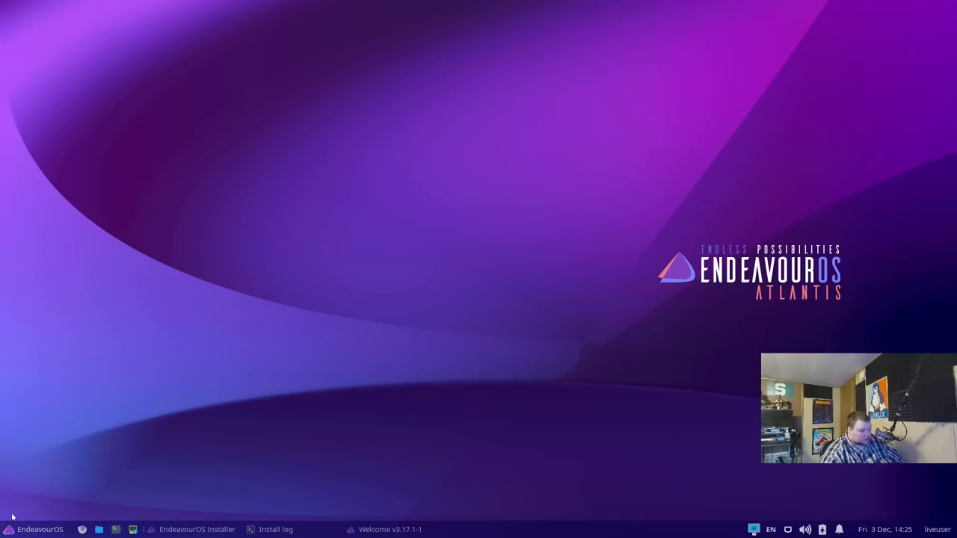
{"action": "left_click", "coordinate": [33, 529]}
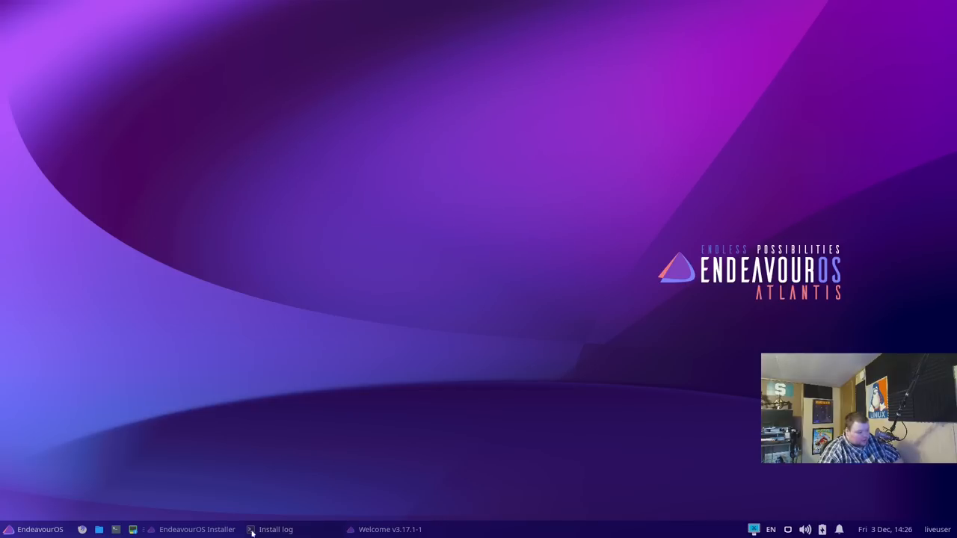
Step: Bring the EndeavourOS Installer window to the front at its Users step
{"action": "left_click", "coordinate": [198, 529]}
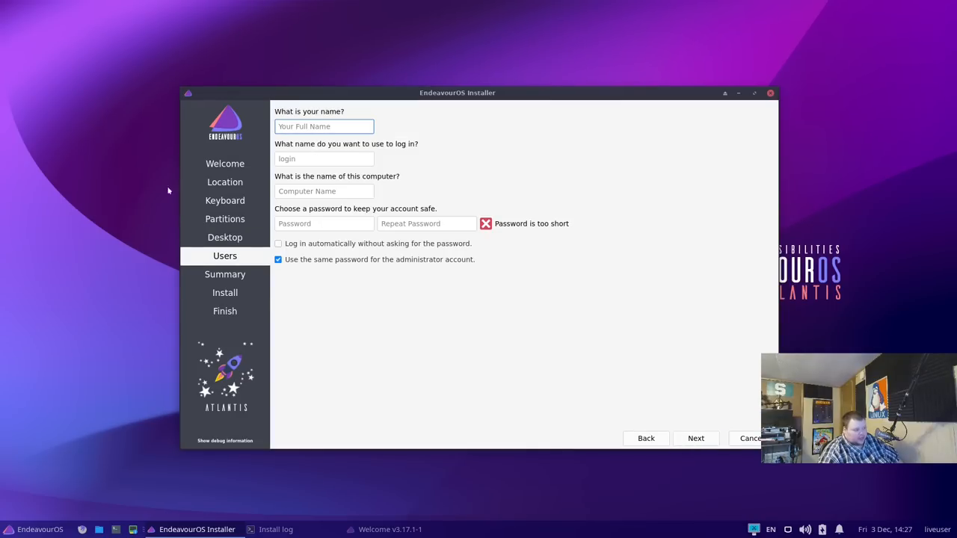
{"action": "mouse_move", "coordinate": [738, 312]}
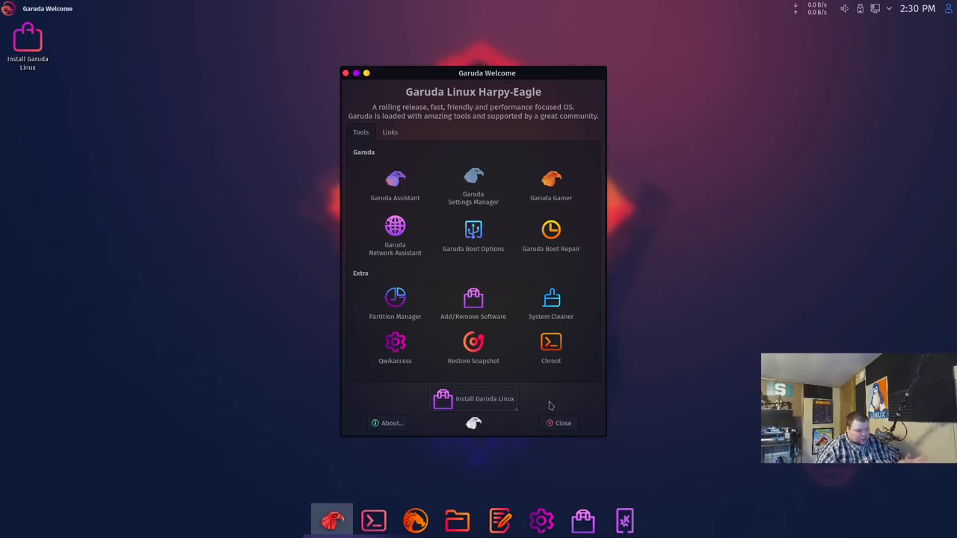
{"action": "left_click", "coordinate": [559, 423]}
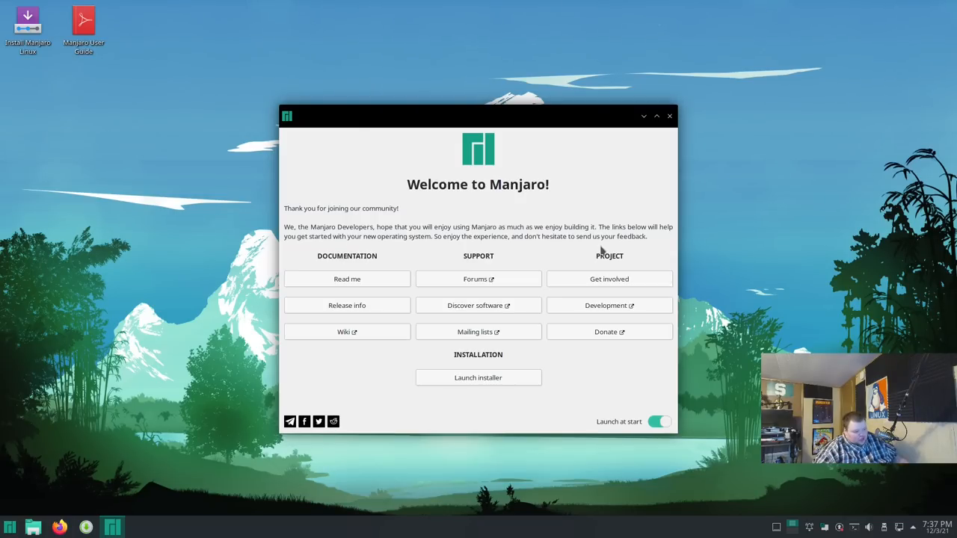
{"action": "mouse_move", "coordinate": [479, 377]}
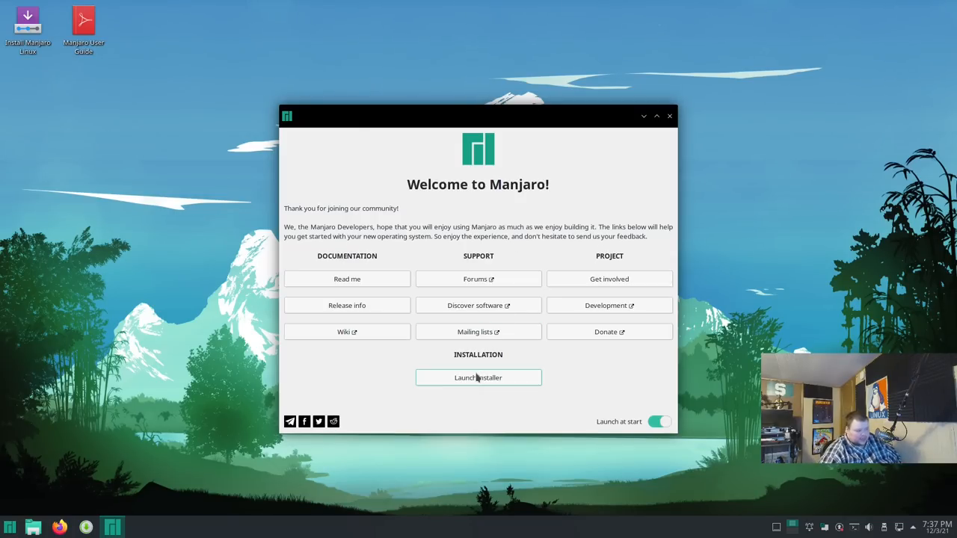
Step: Launch the Manjaro 21.1.6 "Pahvo" installer from Manjaro Hello and continue past its welcome page
{"action": "left_click", "coordinate": [478, 376]}
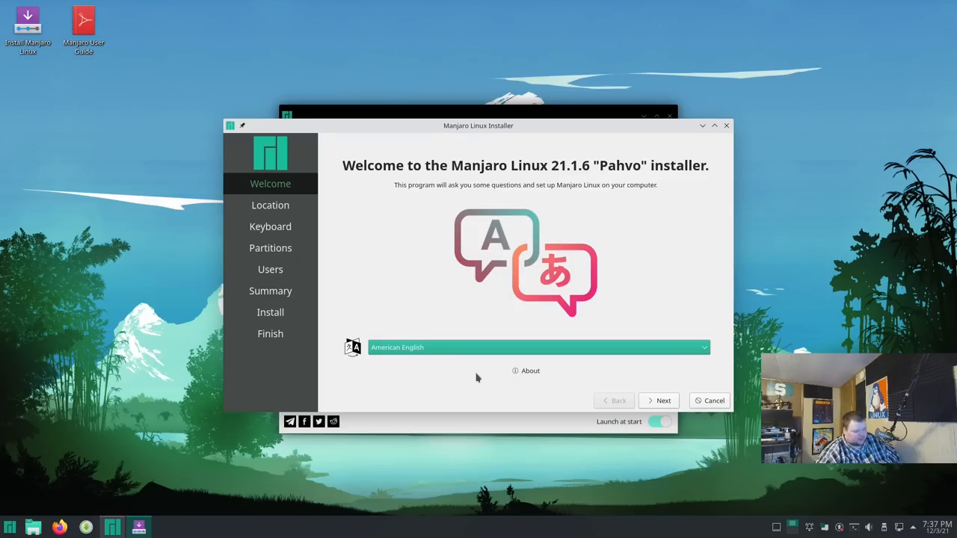
{"action": "mouse_move", "coordinate": [601, 410]}
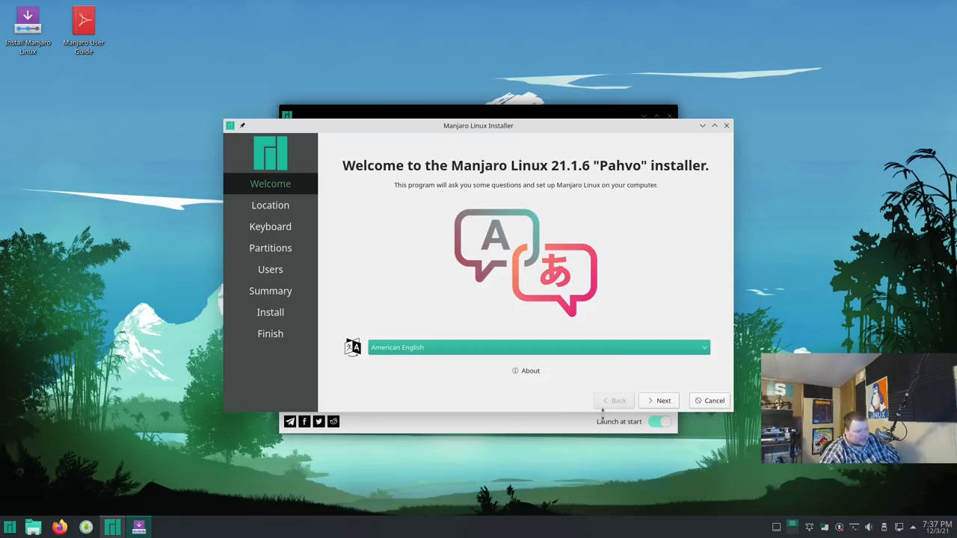
{"action": "left_click", "coordinate": [658, 400]}
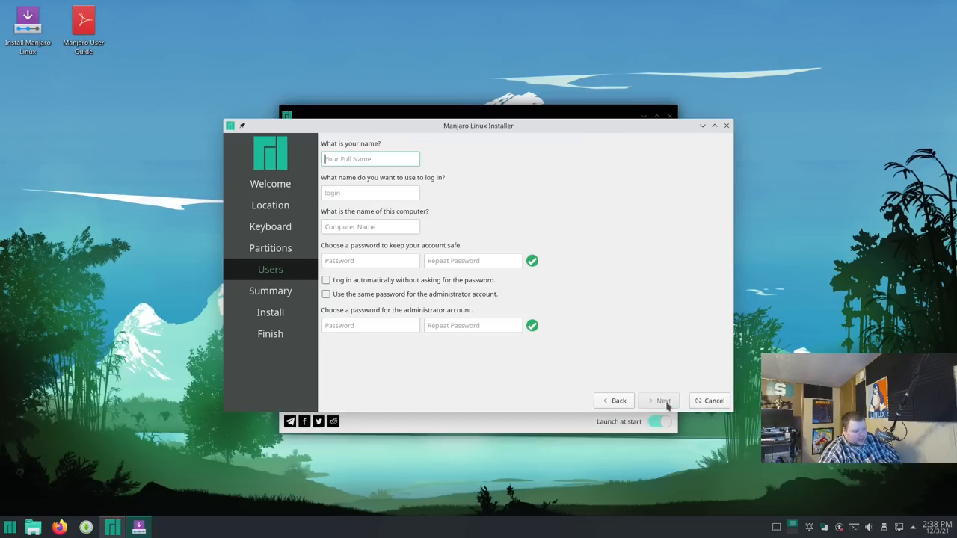
{"action": "mouse_move", "coordinate": [371, 185]}
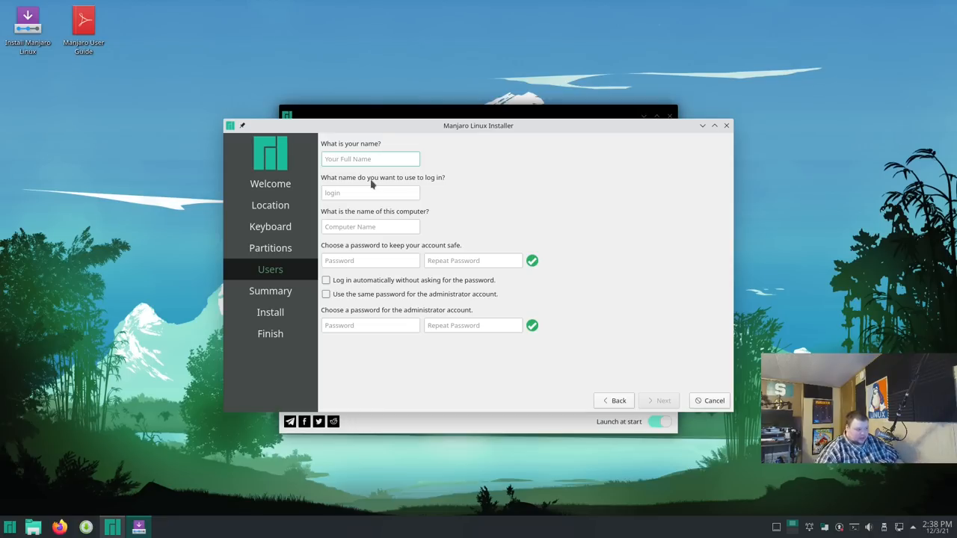
{"action": "mouse_move", "coordinate": [538, 179]}
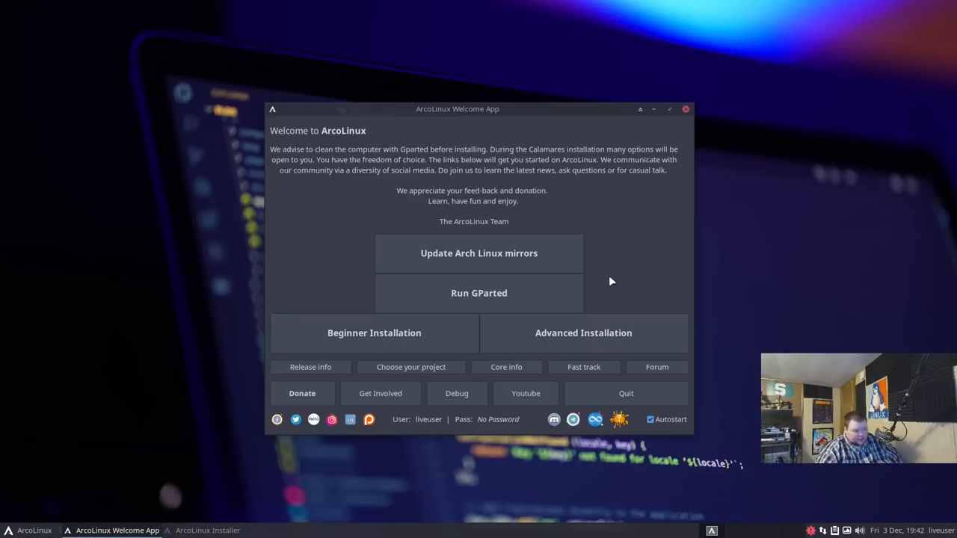
{"action": "mouse_move", "coordinate": [597, 278]}
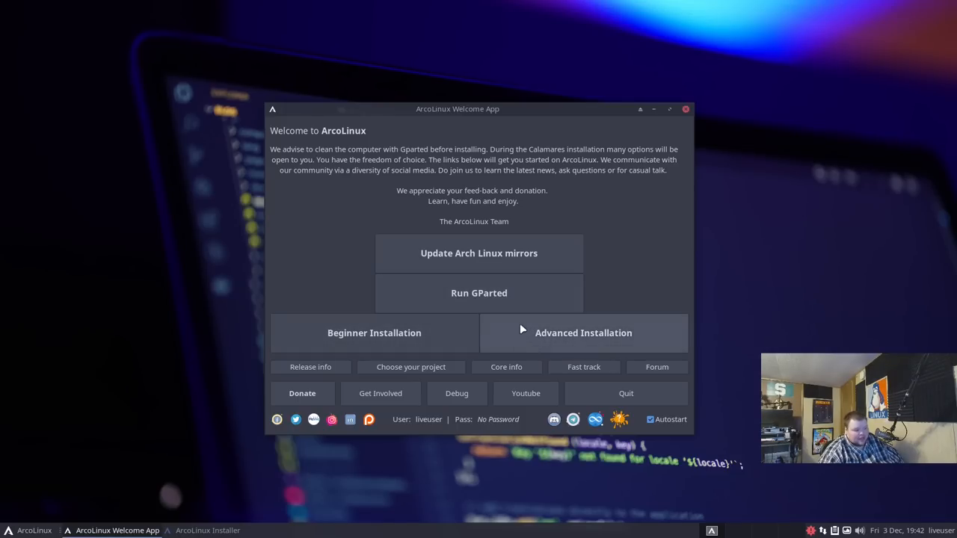
{"action": "mouse_move", "coordinate": [471, 332]}
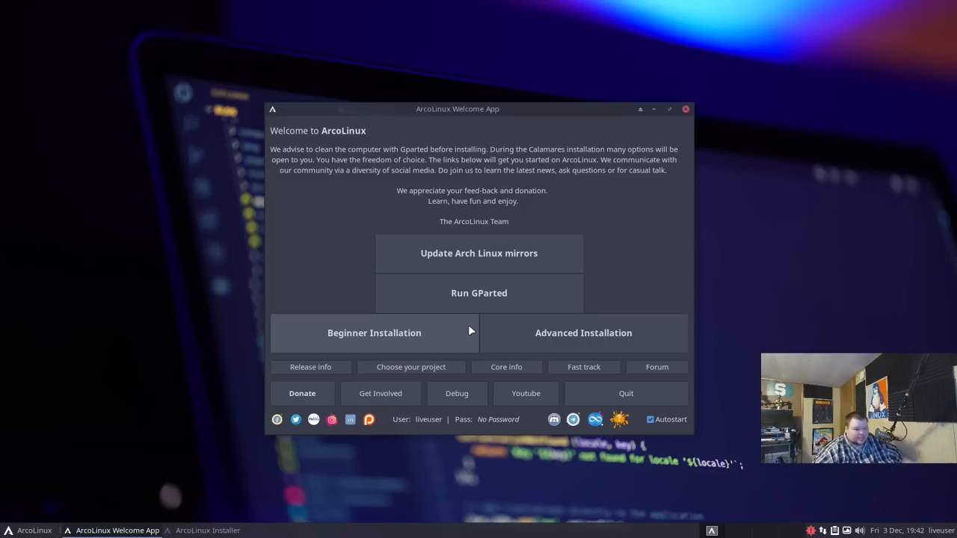
{"action": "mouse_move", "coordinate": [430, 335]}
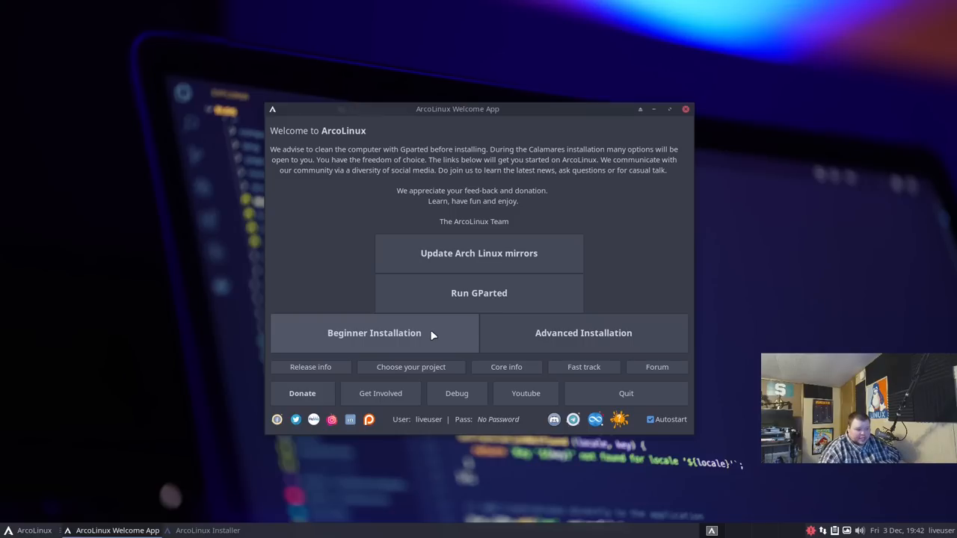
{"action": "left_click", "coordinate": [373, 332]}
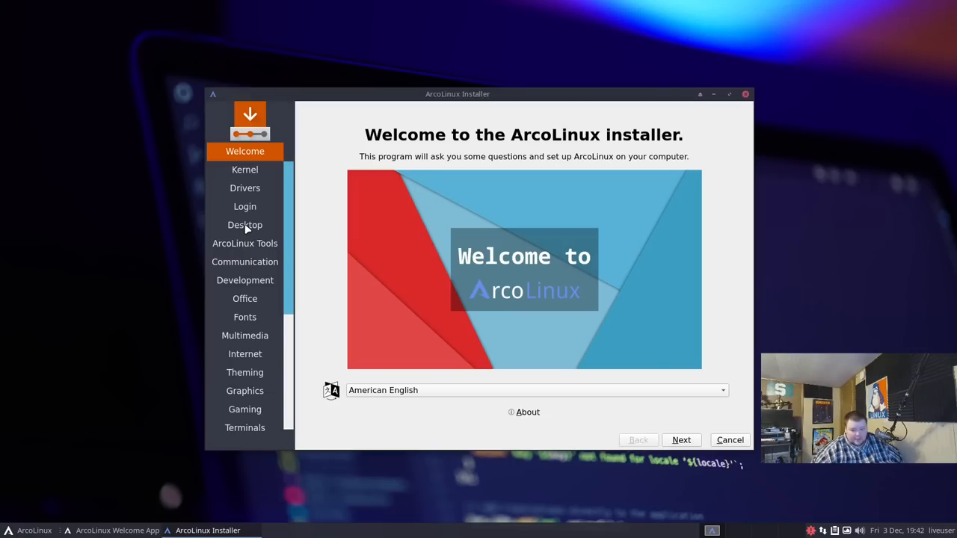
{"action": "mouse_move", "coordinate": [380, 273]}
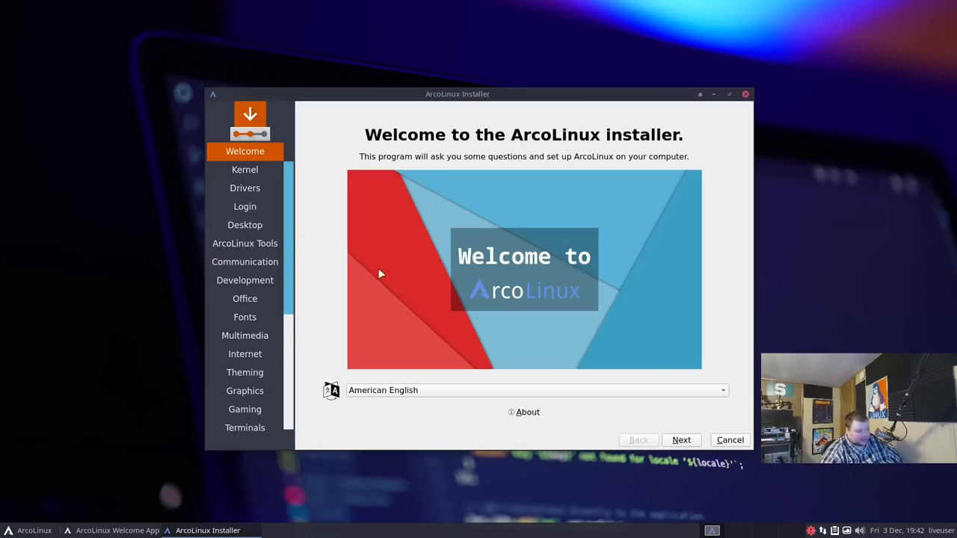
Step: Move from the Welcome page to the Kernel page listing linux, lts, hardened and zen kernels
{"action": "left_click", "coordinate": [681, 440]}
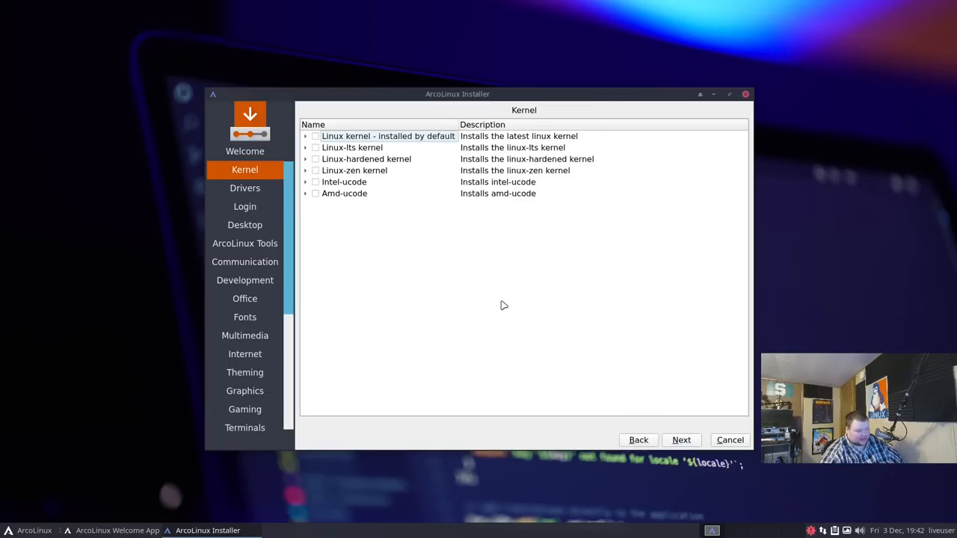
{"action": "mouse_move", "coordinate": [317, 173]}
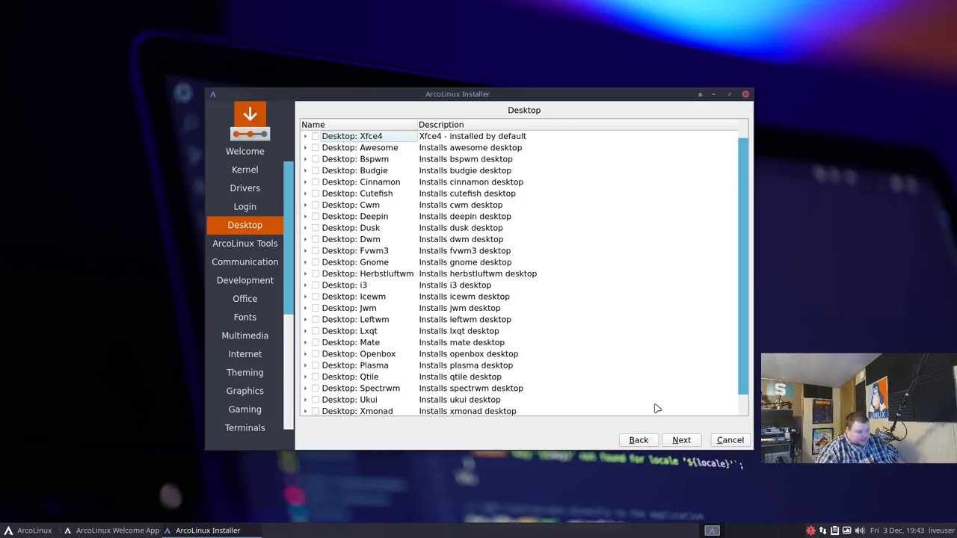
{"action": "mouse_move", "coordinate": [693, 264]}
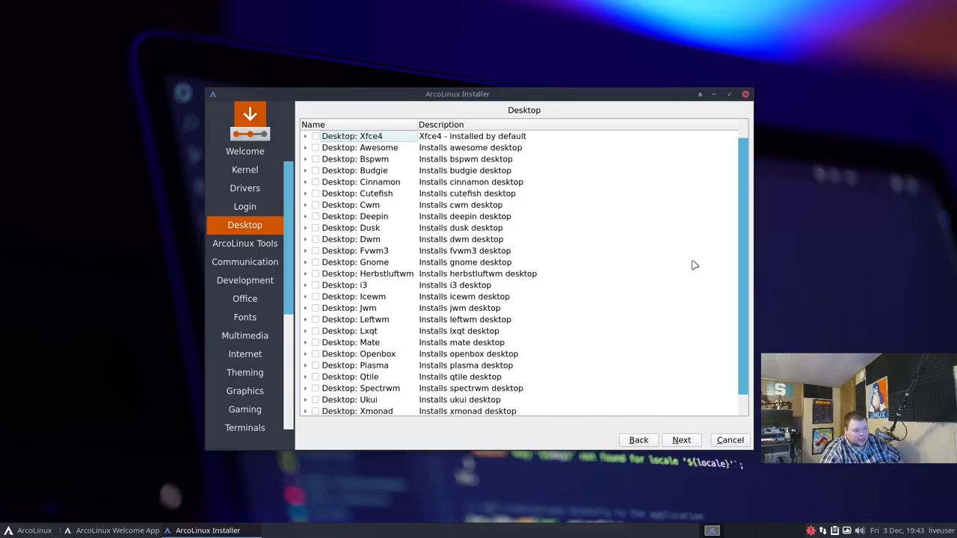
Step: Scroll through the Desktop list of window managers from Xfce4 down and back up
{"action": "scroll", "scroll_direction": "down", "scroll_amount": 3}
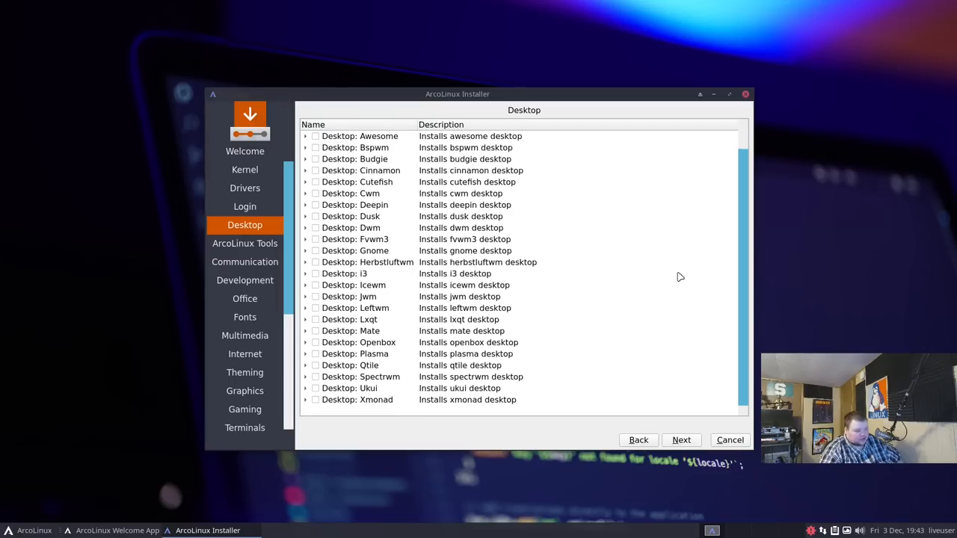
{"action": "scroll", "scroll_direction": "up", "scroll_amount": 3}
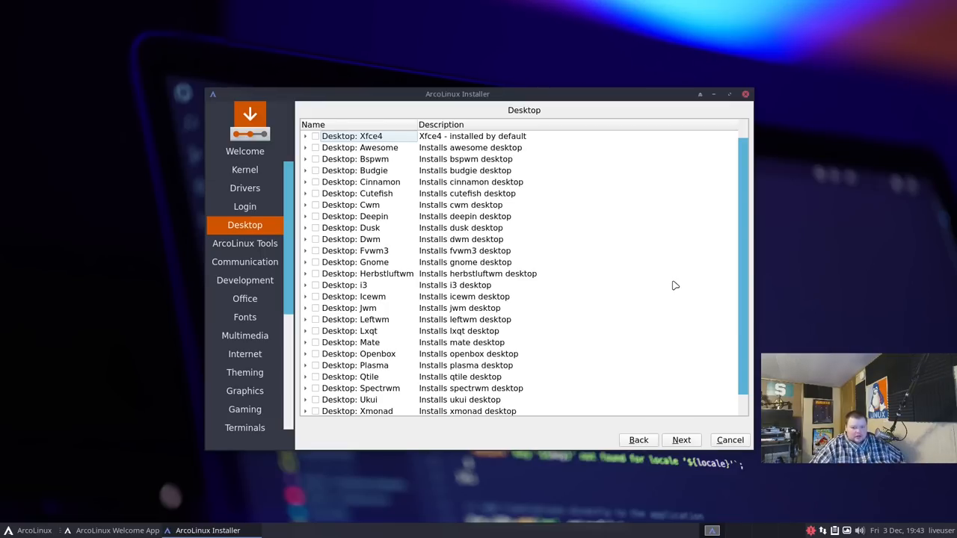
{"action": "mouse_move", "coordinate": [499, 286]}
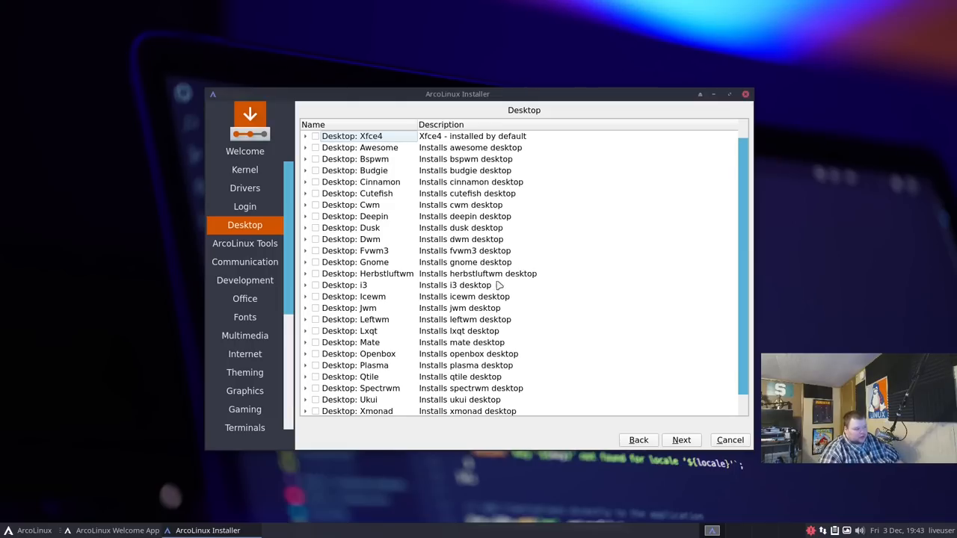
{"action": "mouse_move", "coordinate": [245, 348]}
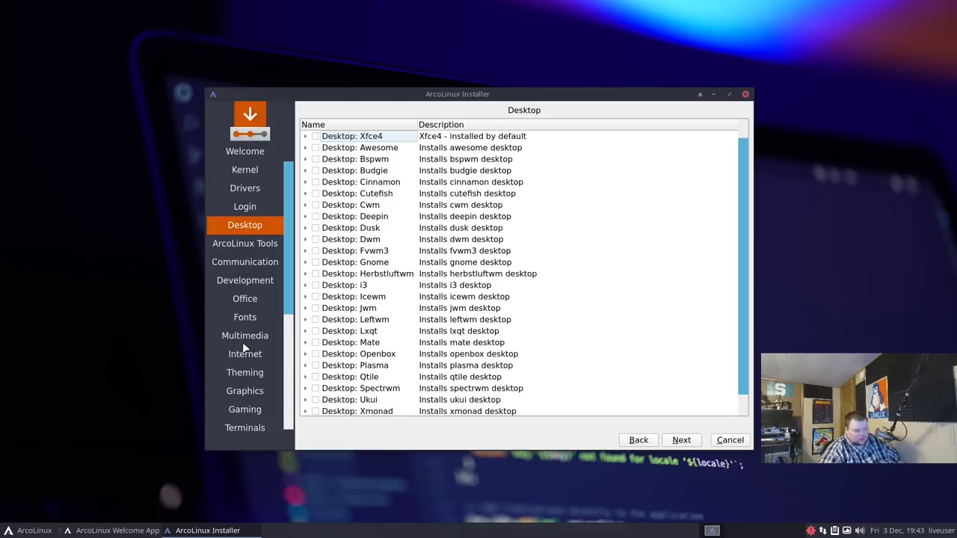